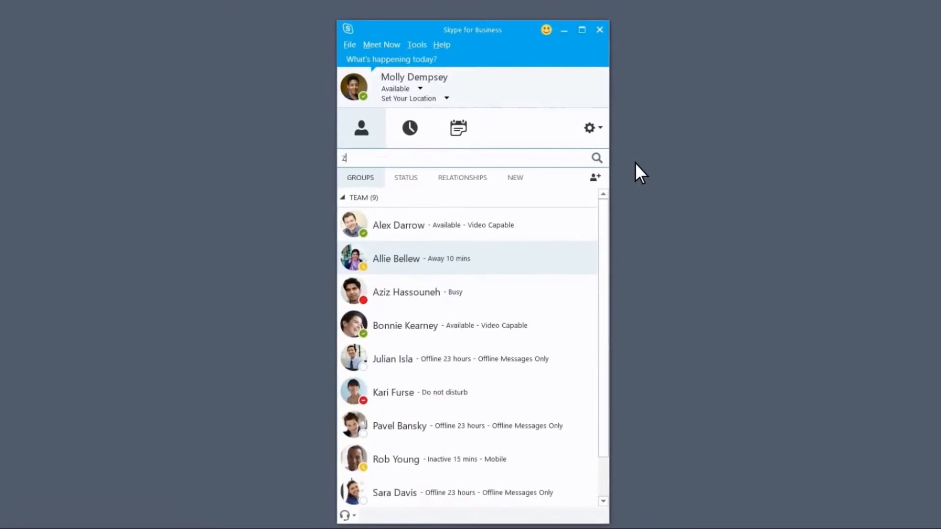
type("Zrinka Makovac")
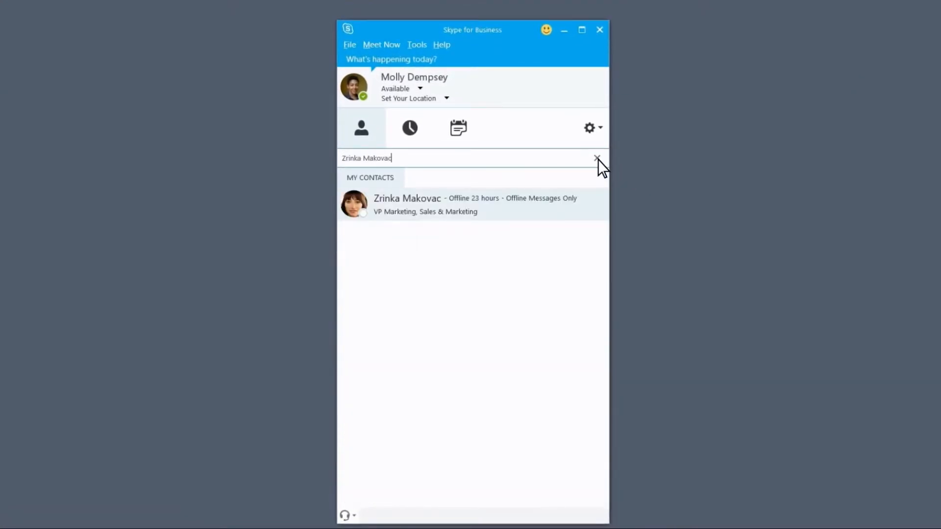
type("425-555-1234")
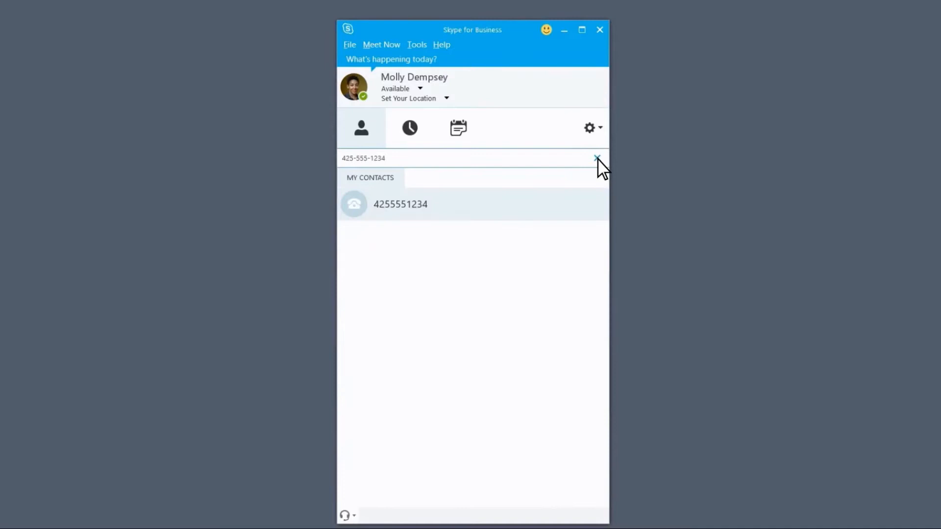
left_click(597, 157)
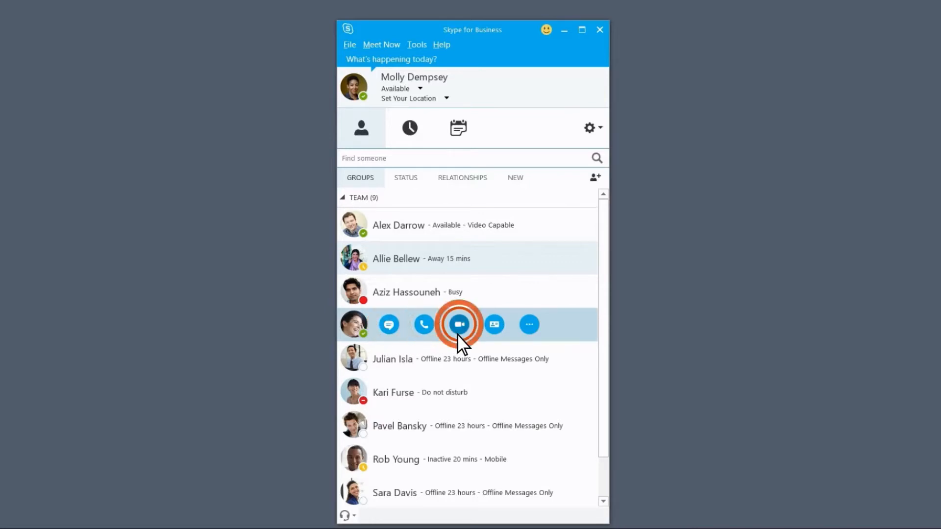
left_click(528, 325)
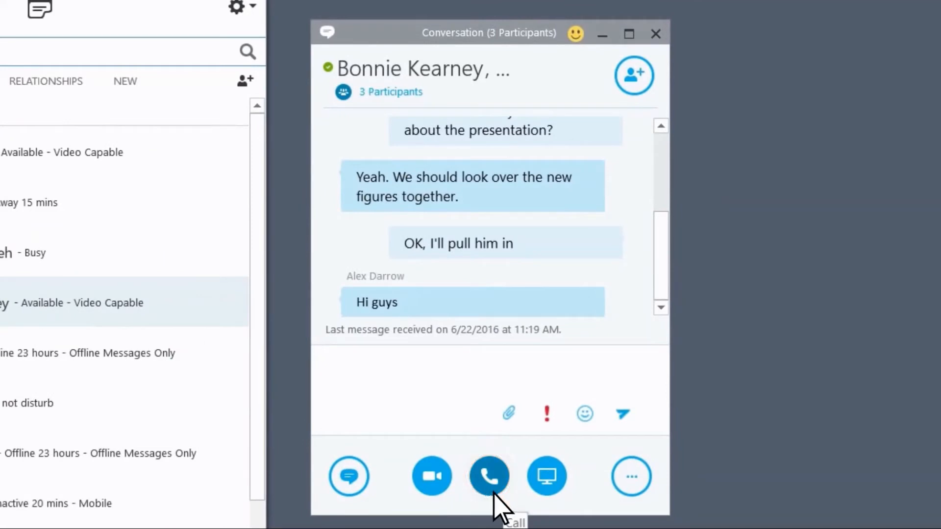
- Present the Monitor 2 desktop to the conversation and give control of it, confirming the prompt
left_click(546, 476)
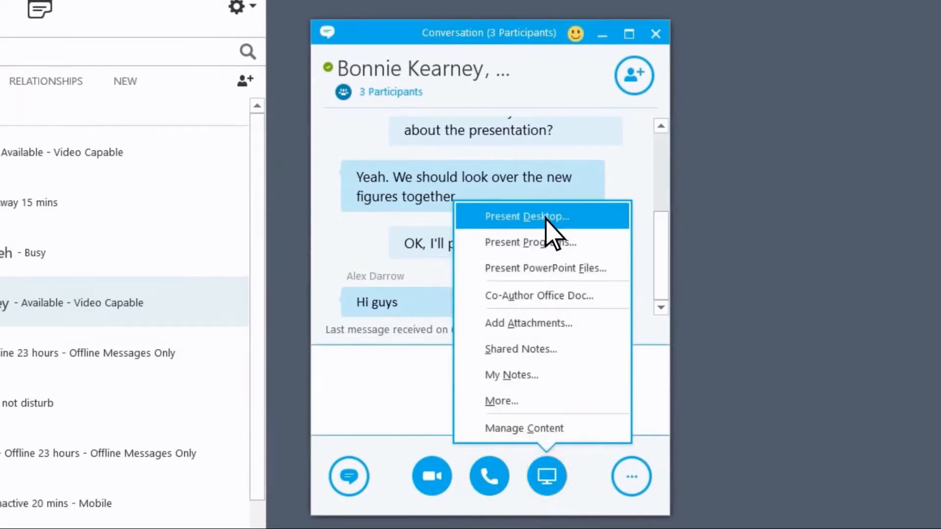
left_click(528, 216)
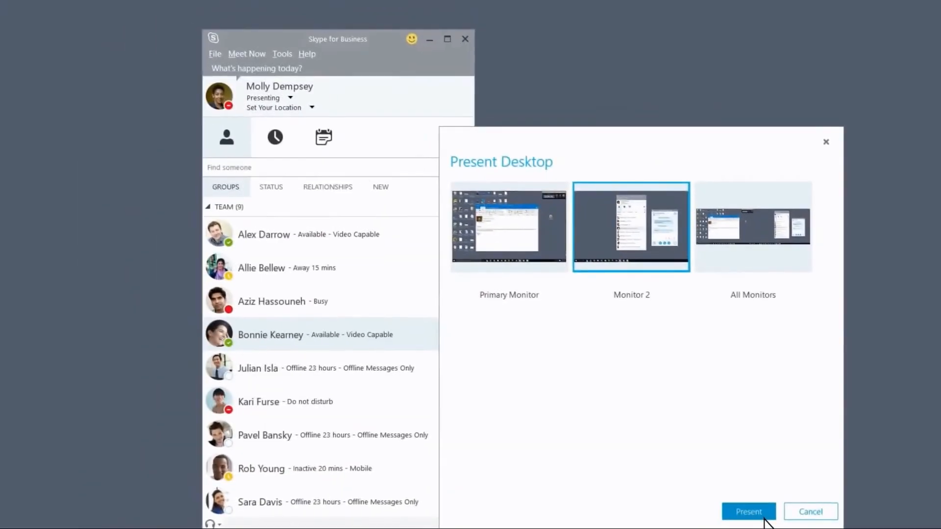
left_click(748, 512)
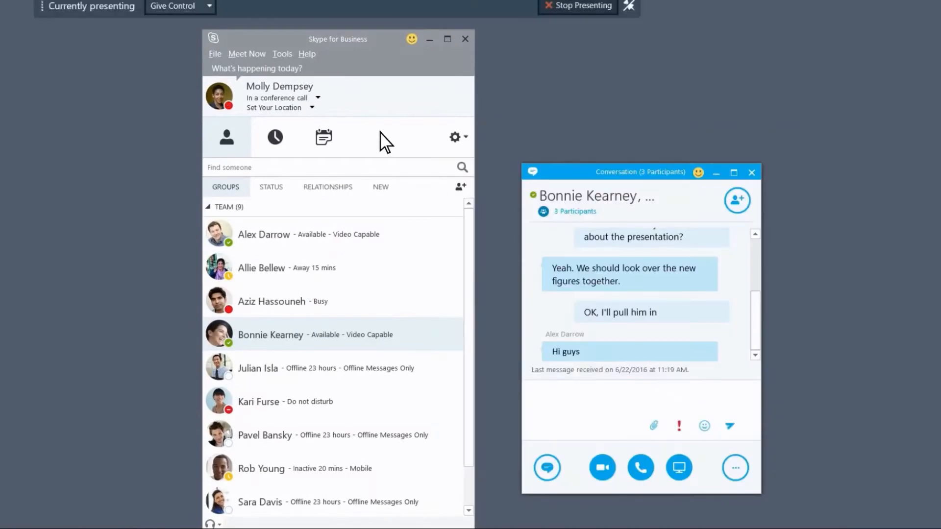
left_click(172, 6)
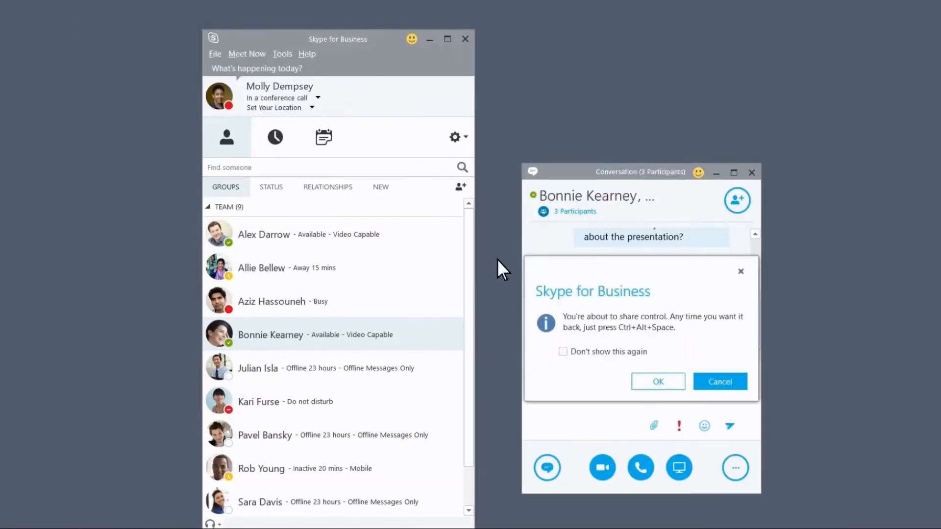
left_click(658, 382)
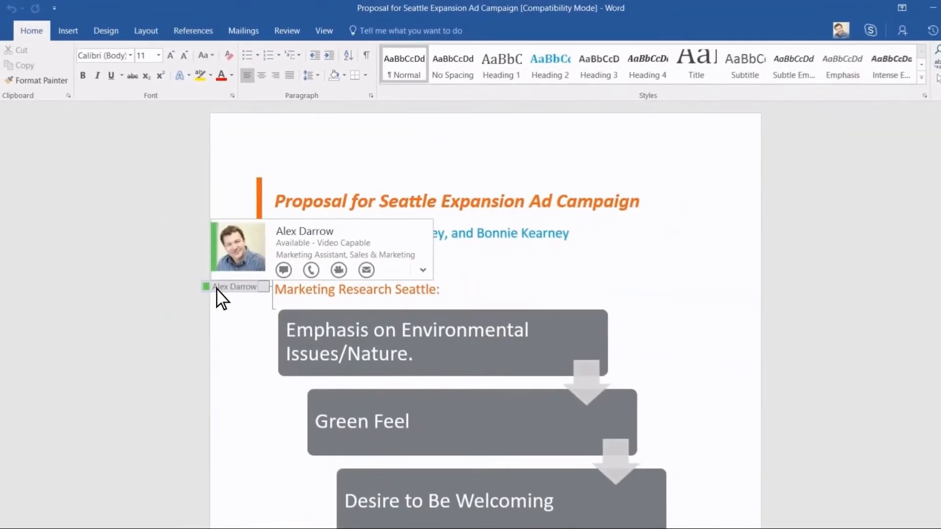
- Send a greeting IM to Alex Darrow from his name tag in the Word proposal
left_click(283, 271)
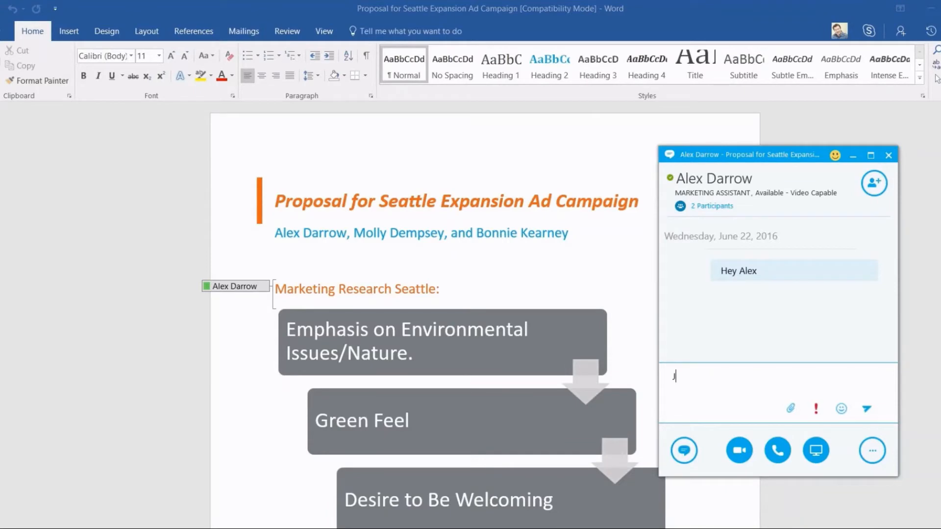
key("Backspace")
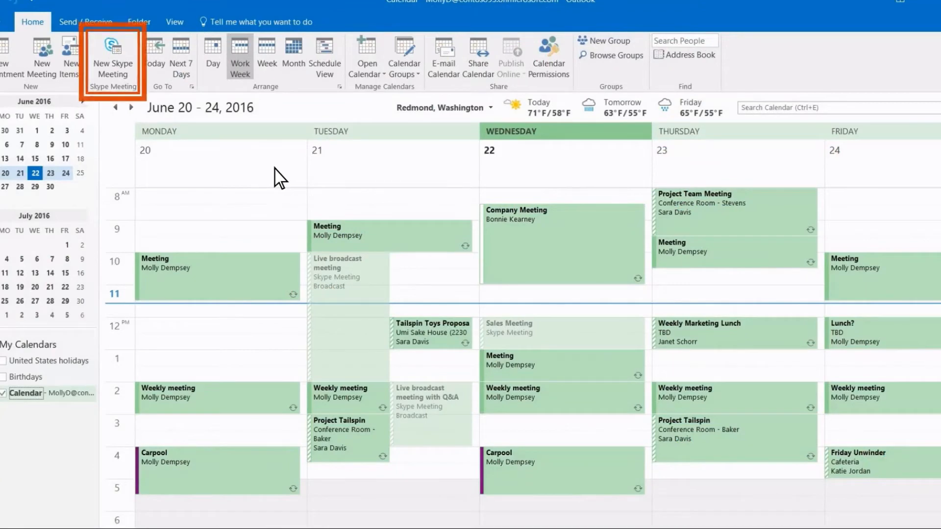
mouse_move(113, 60)
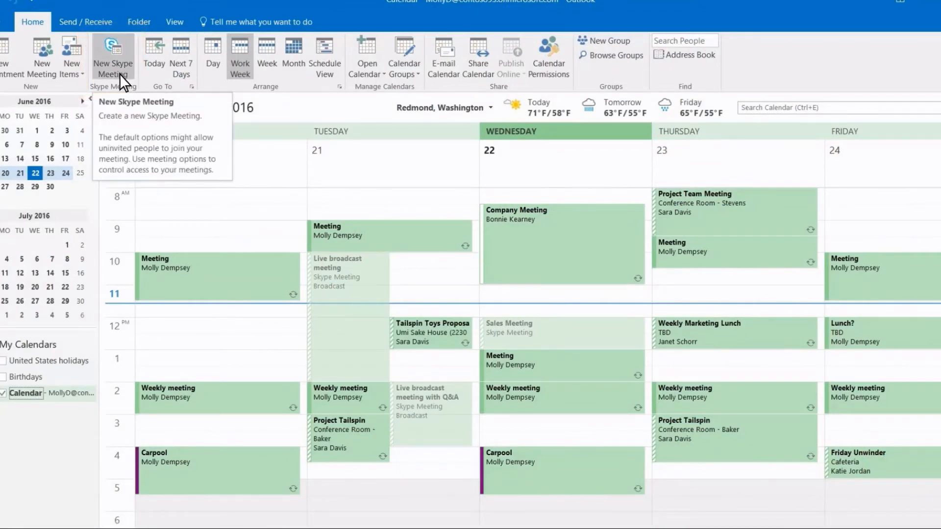
- Create a Skype meeting invitation starting 12:00 PM with the message 'discuss initial plans'
left_click(112, 57)
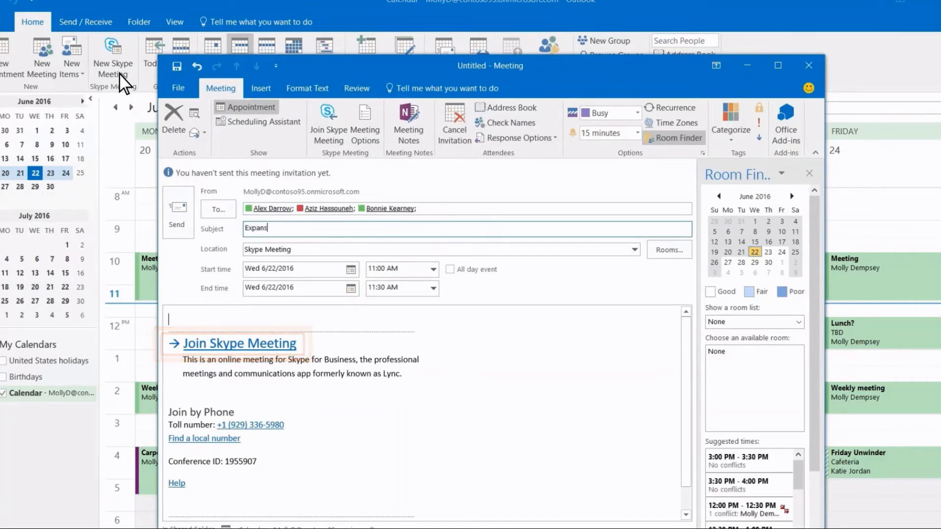
left_click(431, 269)
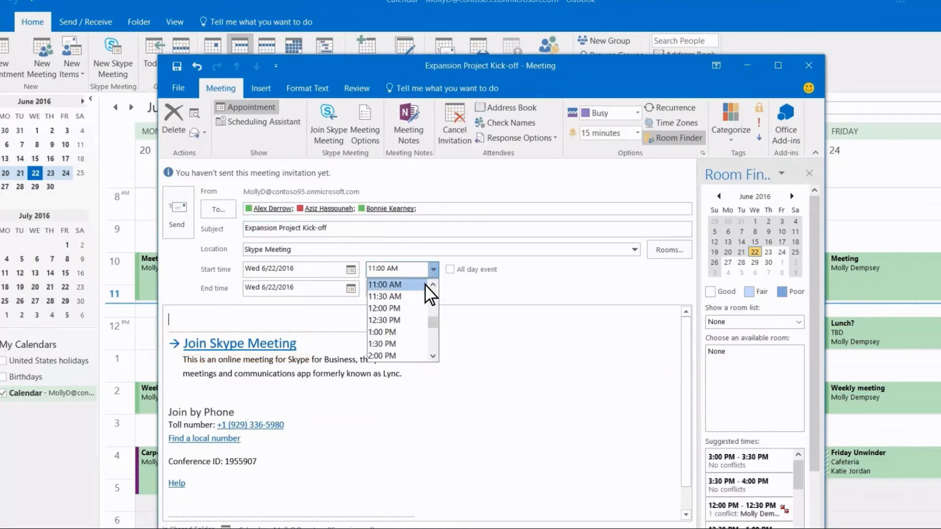
left_click(383, 309)
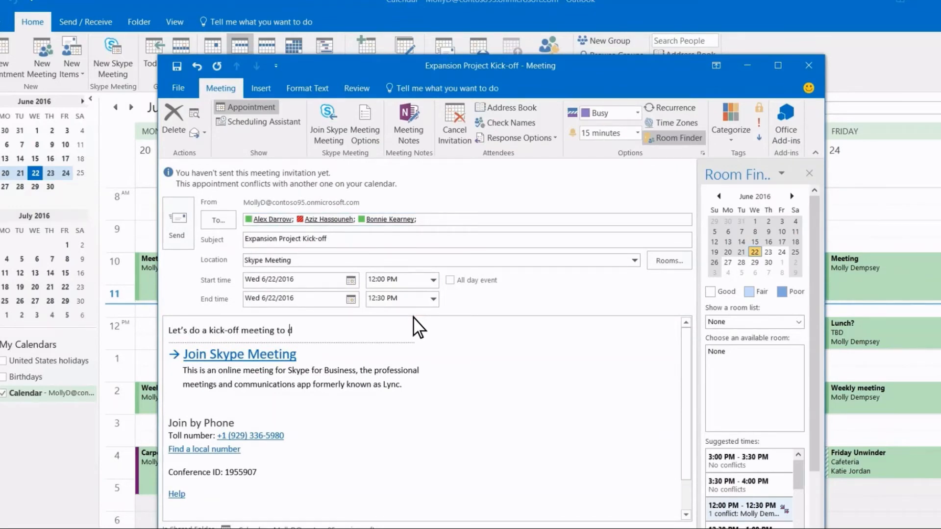
type("discuss initial plans!")
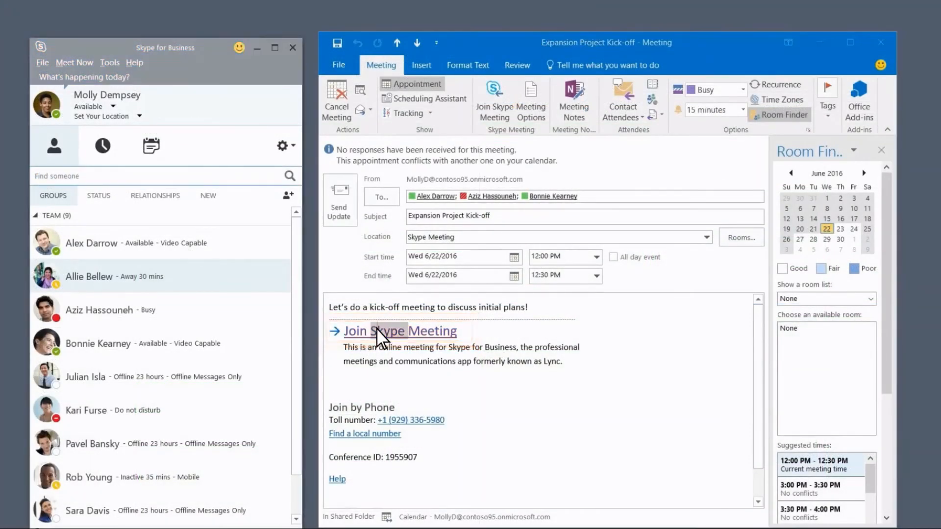
- Join the Expansion Project Kick-off meeting with full audio and video, then start recording it
left_click(400, 330)
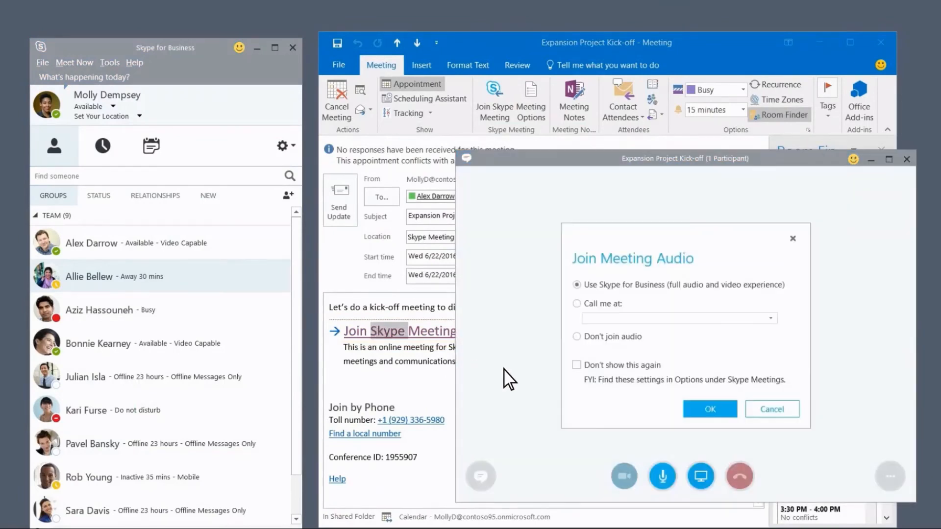
left_click(709, 409)
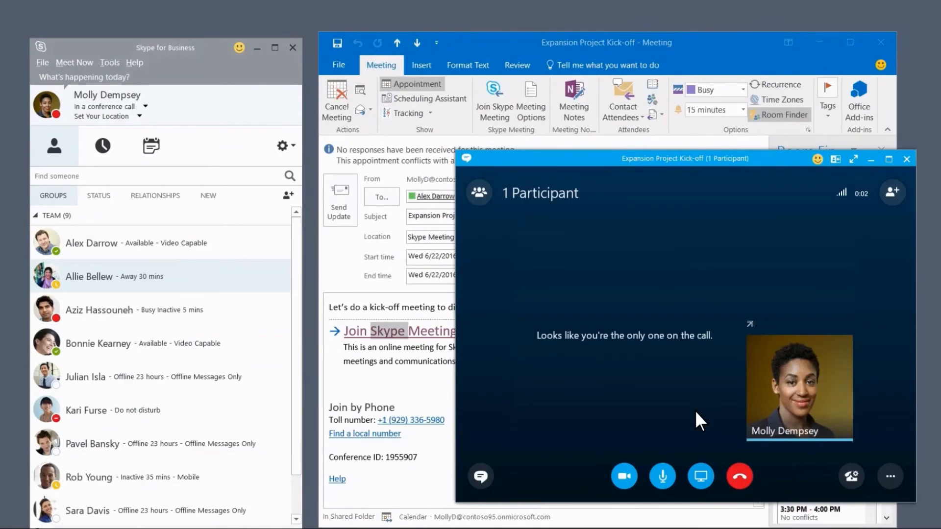
left_click(890, 476)
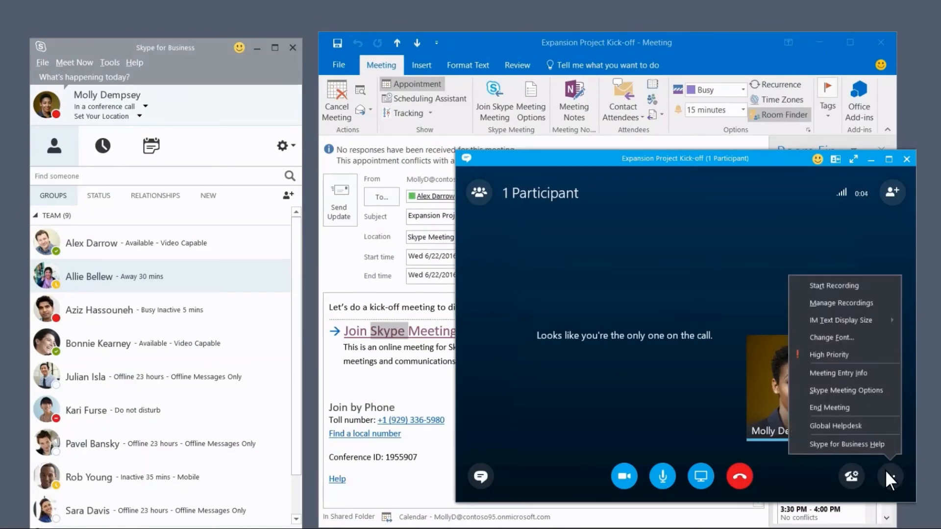
mouse_move(840, 286)
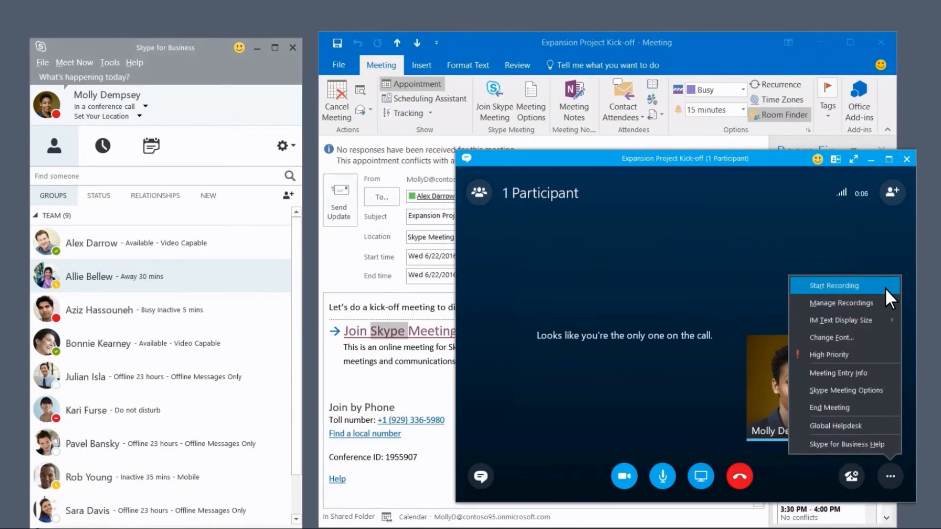
left_click(834, 285)
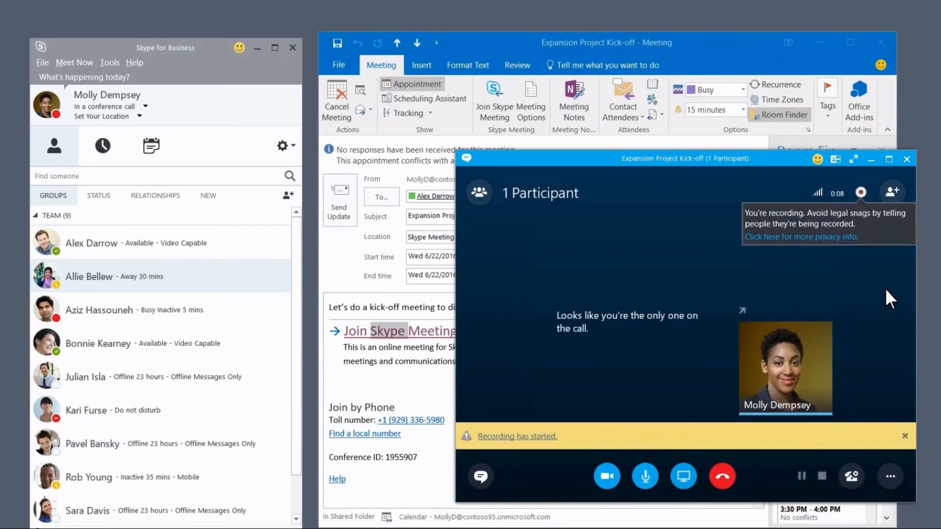